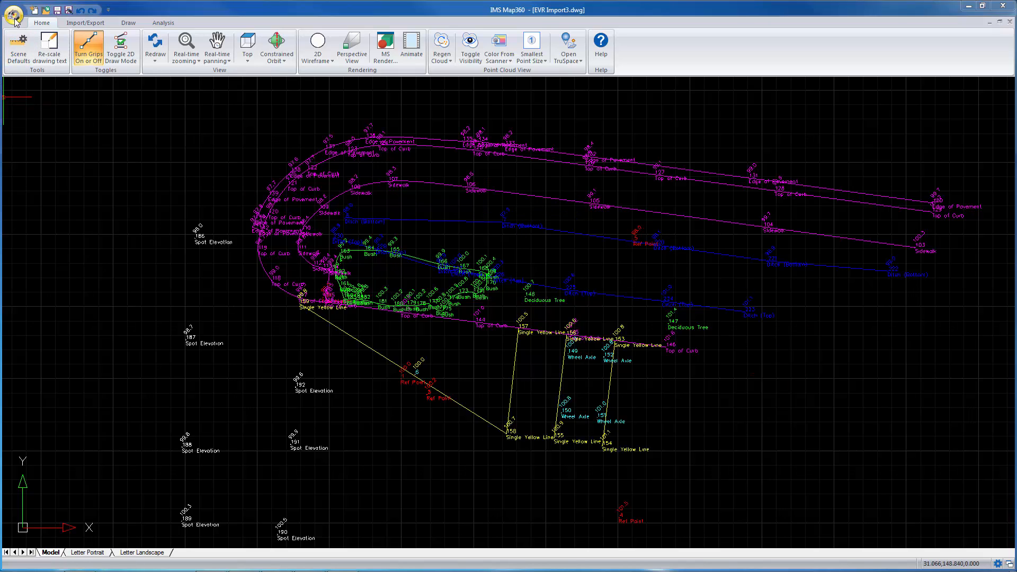
# Start a new scene from the application menu and name it EVR Import4
pyautogui.click(14, 14)
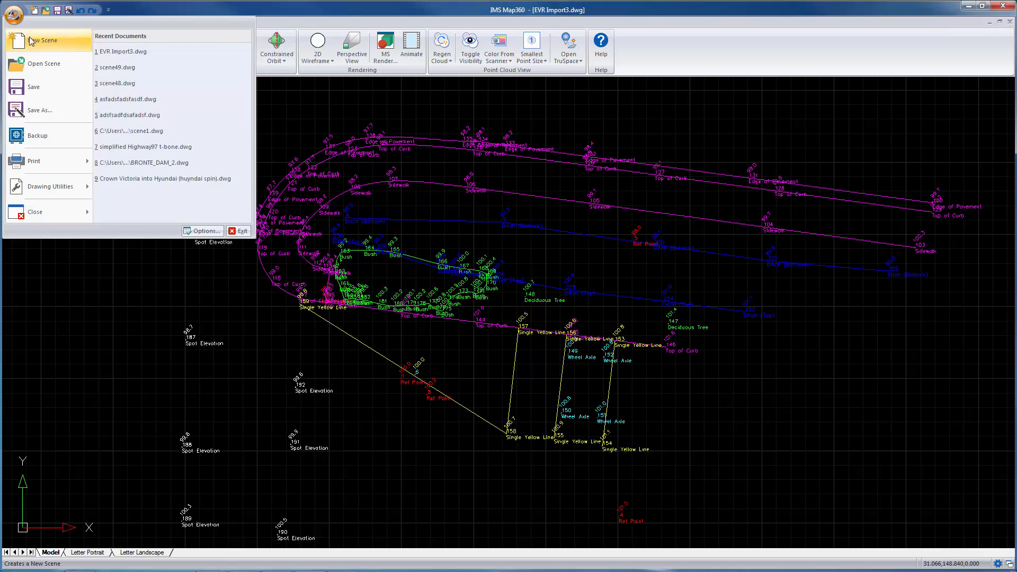
pyautogui.click(44, 40)
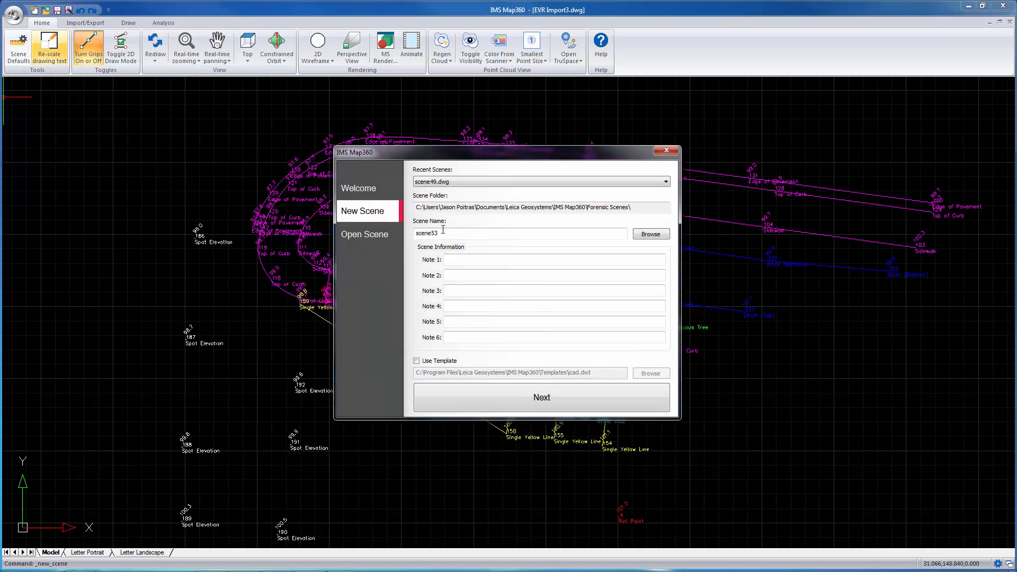
pyautogui.write('EVR Import4')
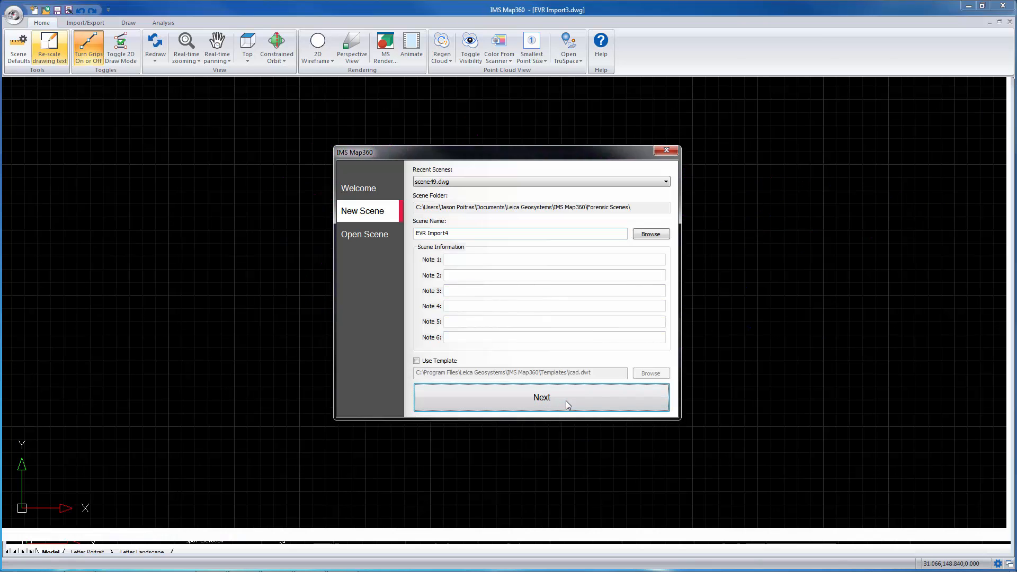
# Create the EVR Import4 scene and start an Evidence Recorder import from Import/Export
pyautogui.click(541, 397)
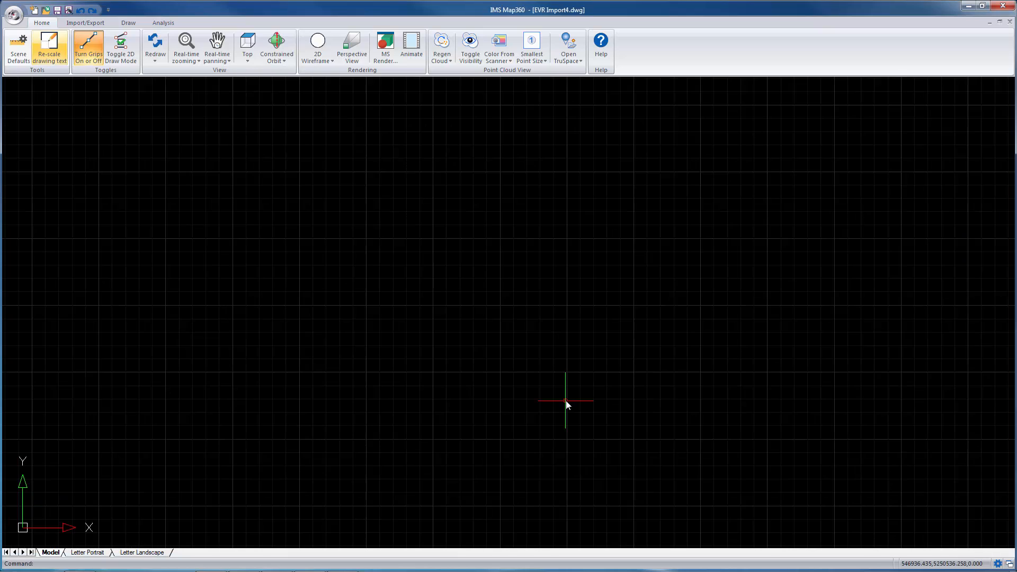
pyautogui.click(85, 22)
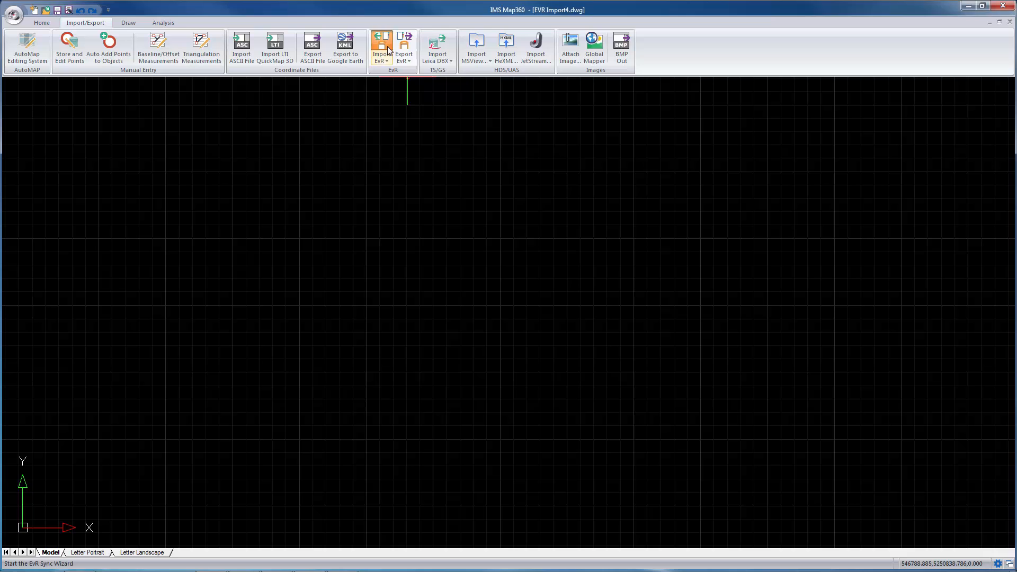
pyautogui.click(381, 47)
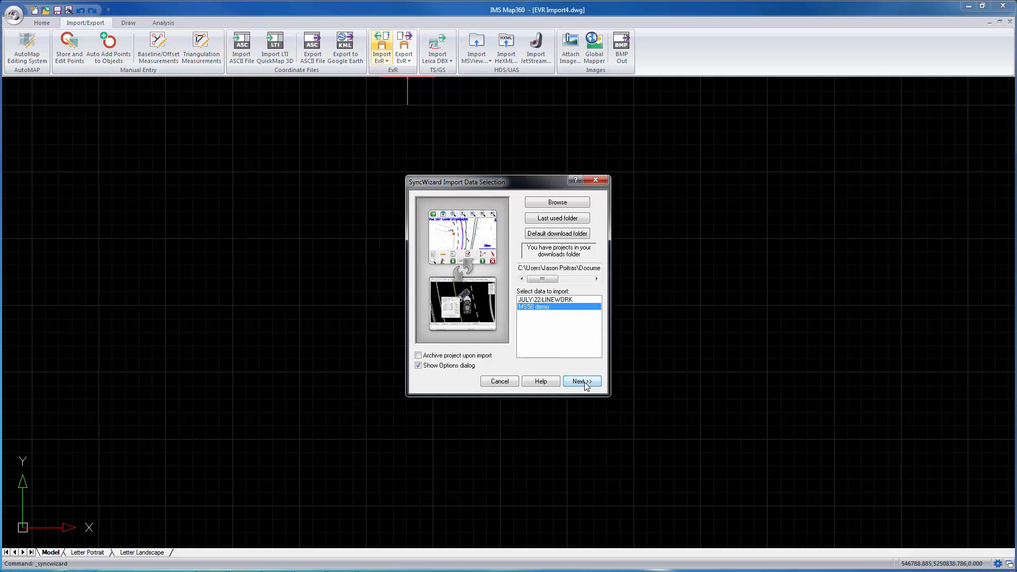
# Import the MS50 demo project with default options and confirm the Import Toggle Check
pyautogui.click(581, 382)
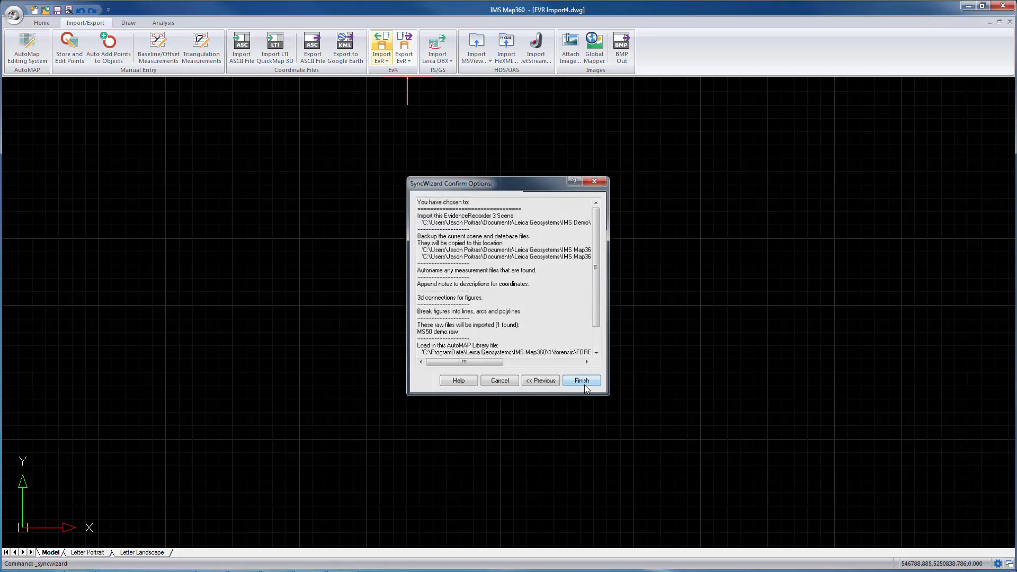
pyautogui.click(579, 380)
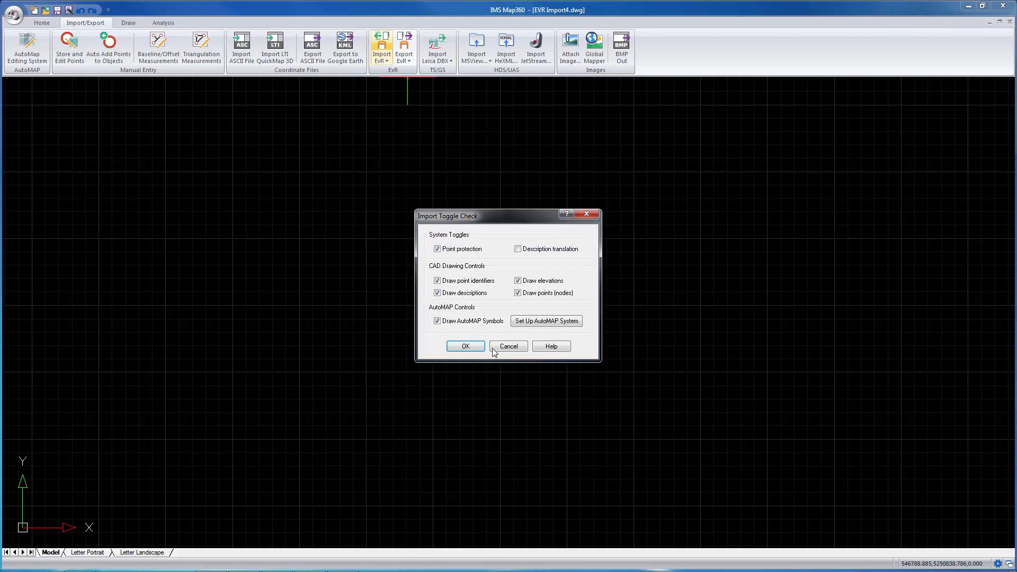
pyautogui.click(465, 345)
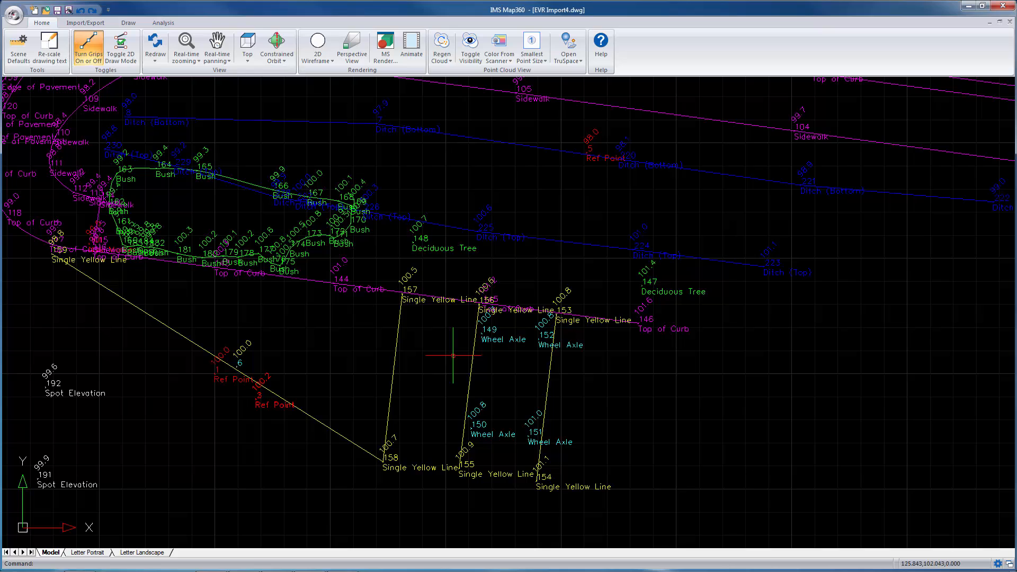
pyautogui.moveTo(554, 363)
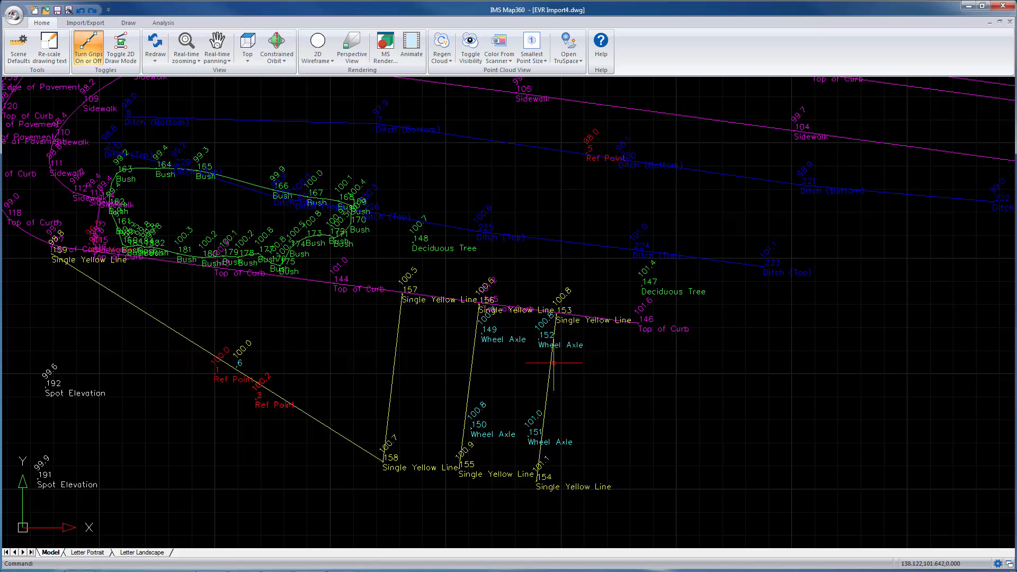
# Review the Evidence Log of imported point coordinates and descriptions, then close it
pyautogui.click(163, 22)
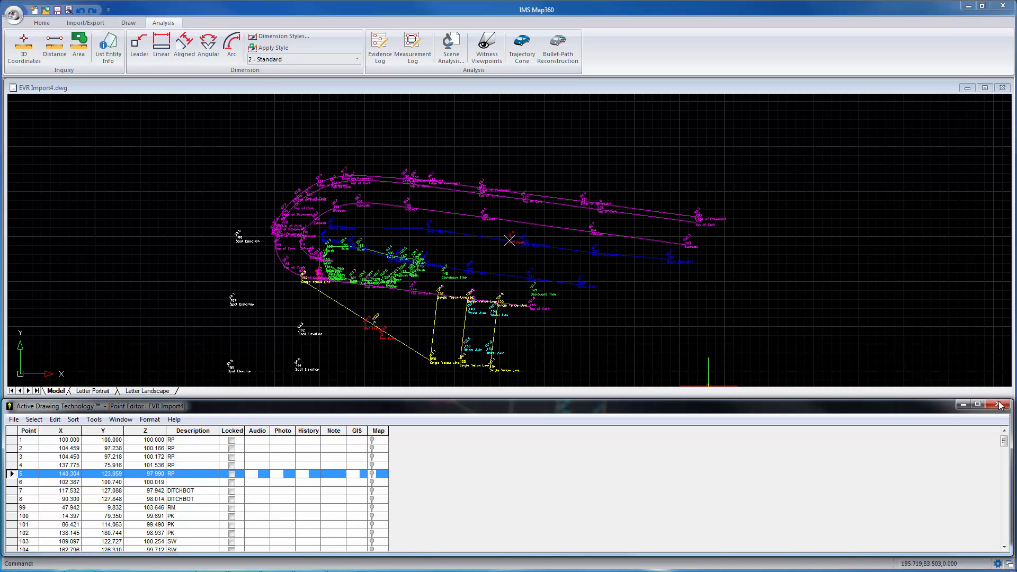
pyautogui.click(1001, 404)
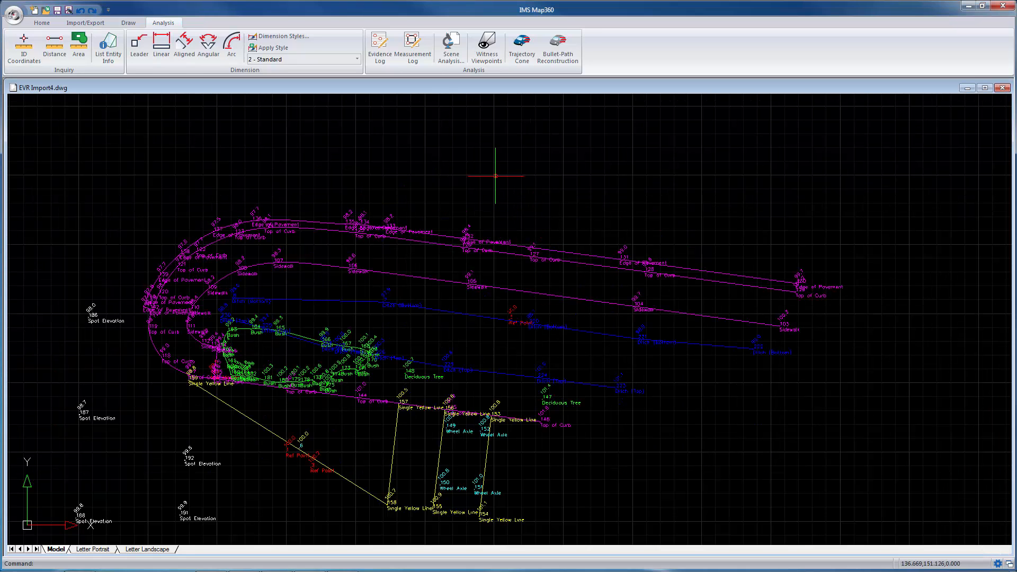
# Review the Measurement Log of MS50 demo resection observations, then close it
pyautogui.click(412, 46)
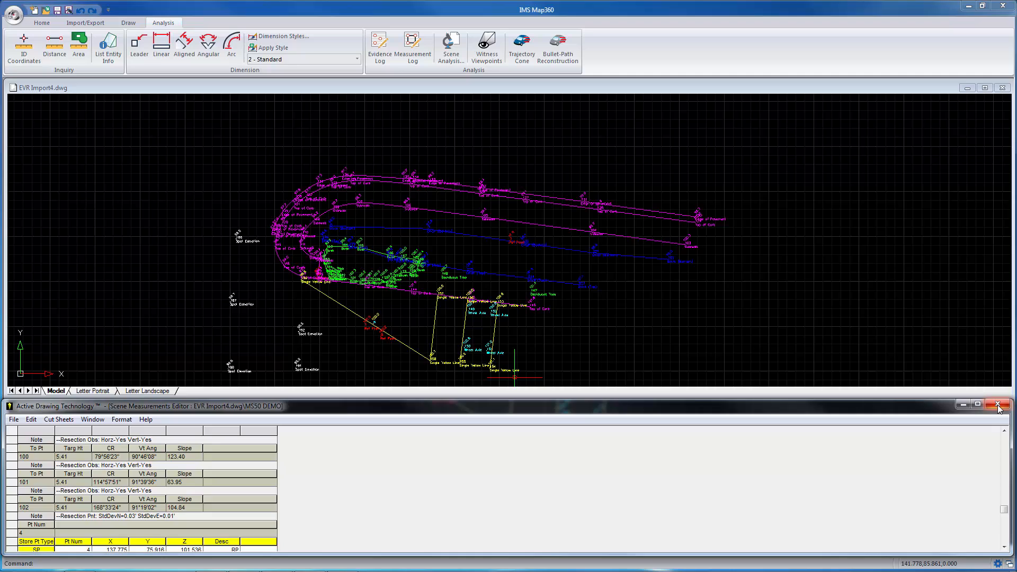
pyautogui.click(999, 404)
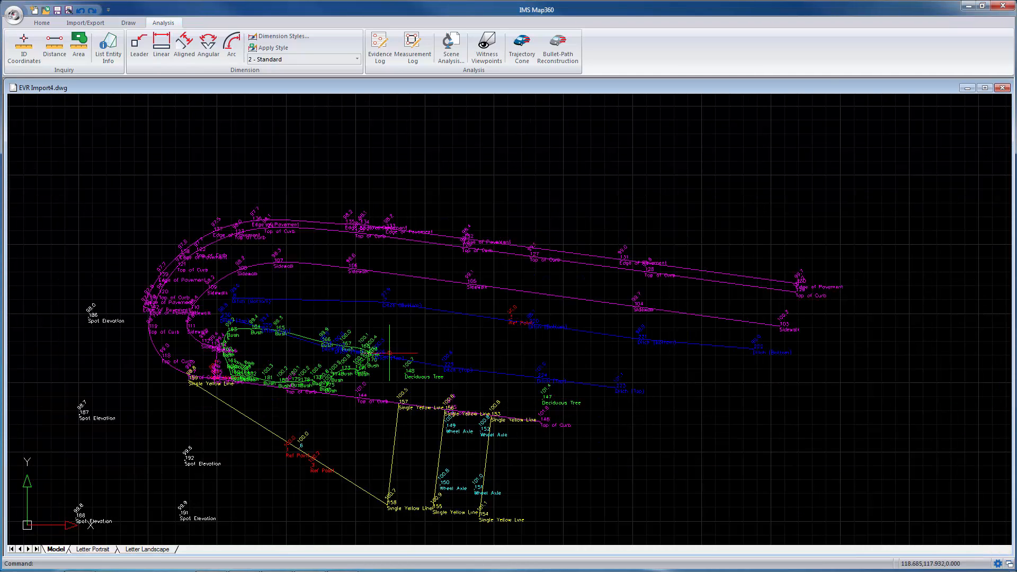